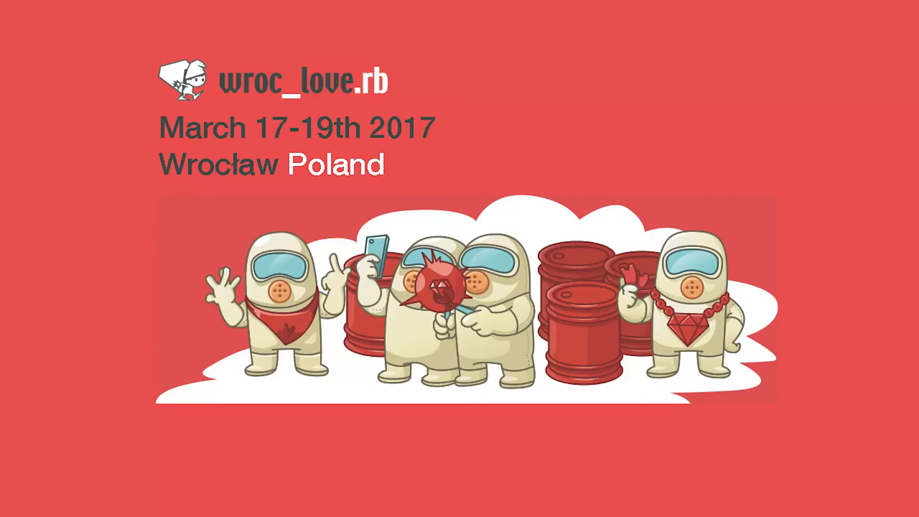
Advance from the wroc_love.rb 2017 title slide through Supporters to the Partners logos slide.
key(Right)
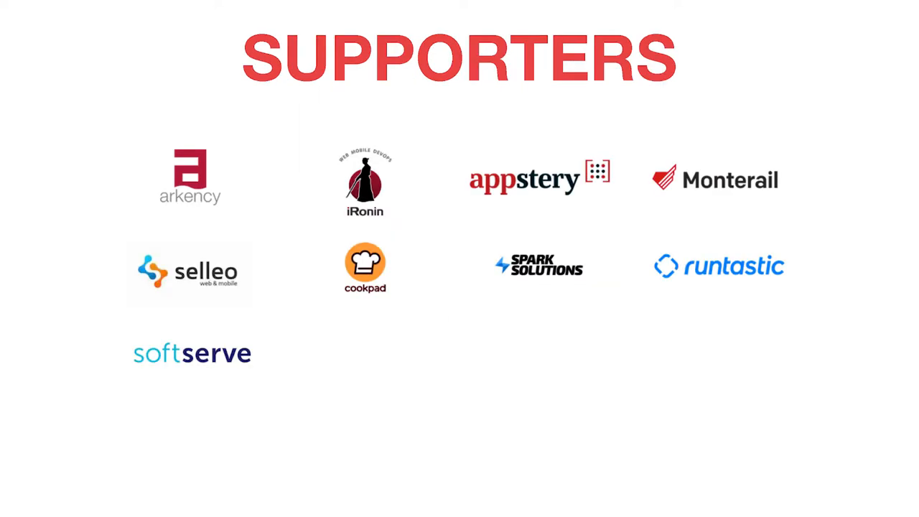
key(Right)
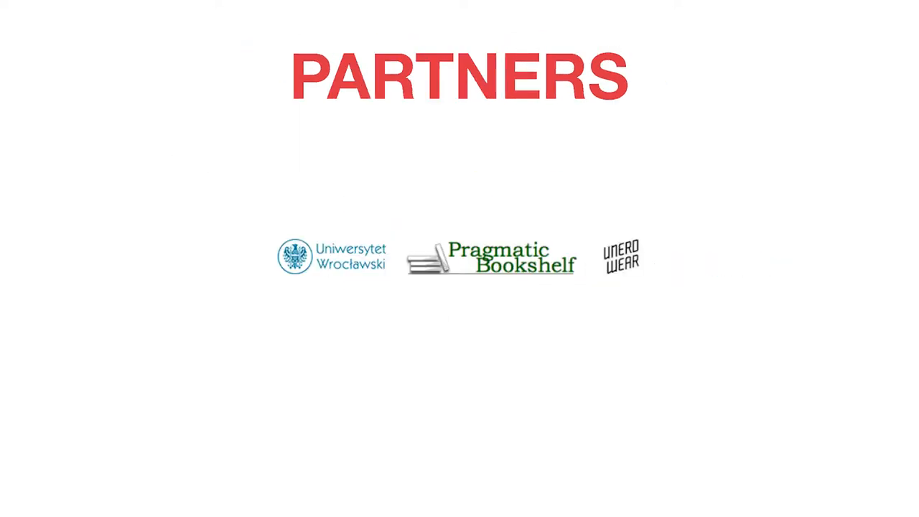